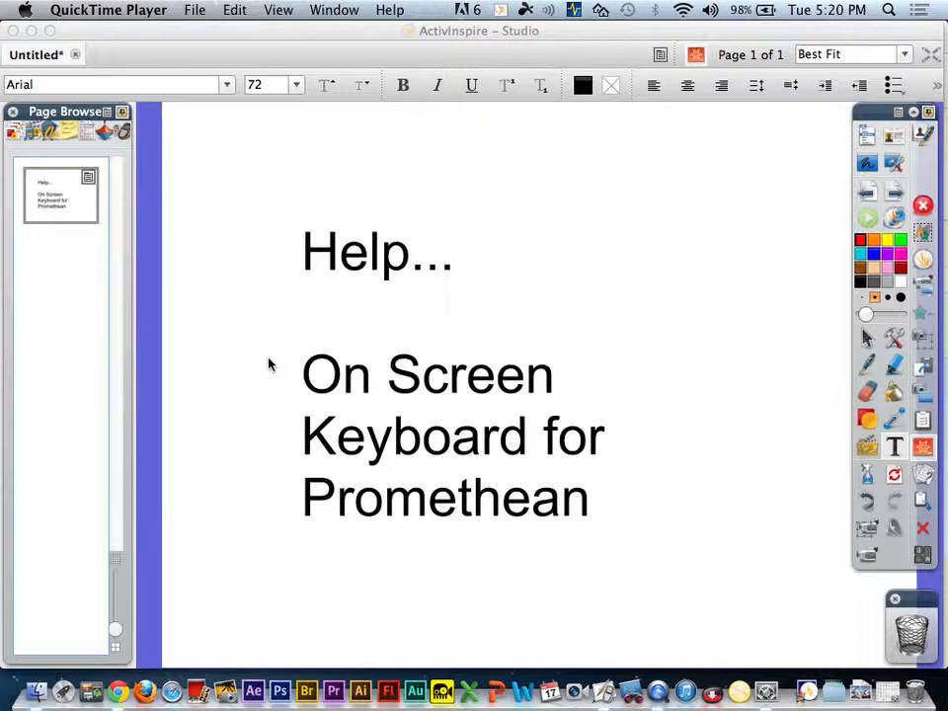
{"action": "mouse_move", "coordinate": [806, 597]}
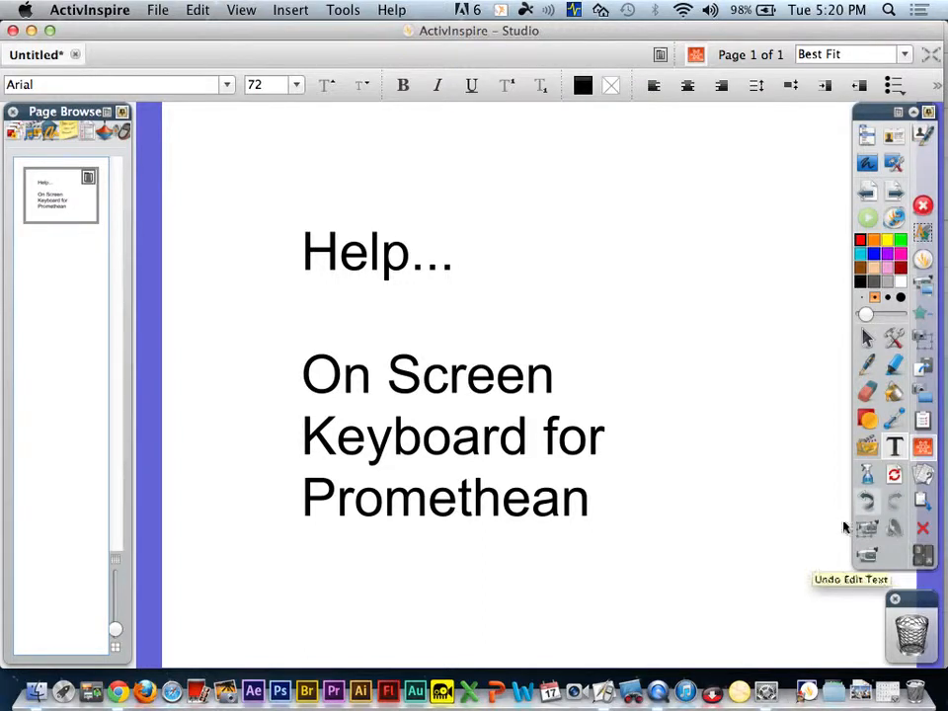
{"action": "mouse_move", "coordinate": [729, 318]}
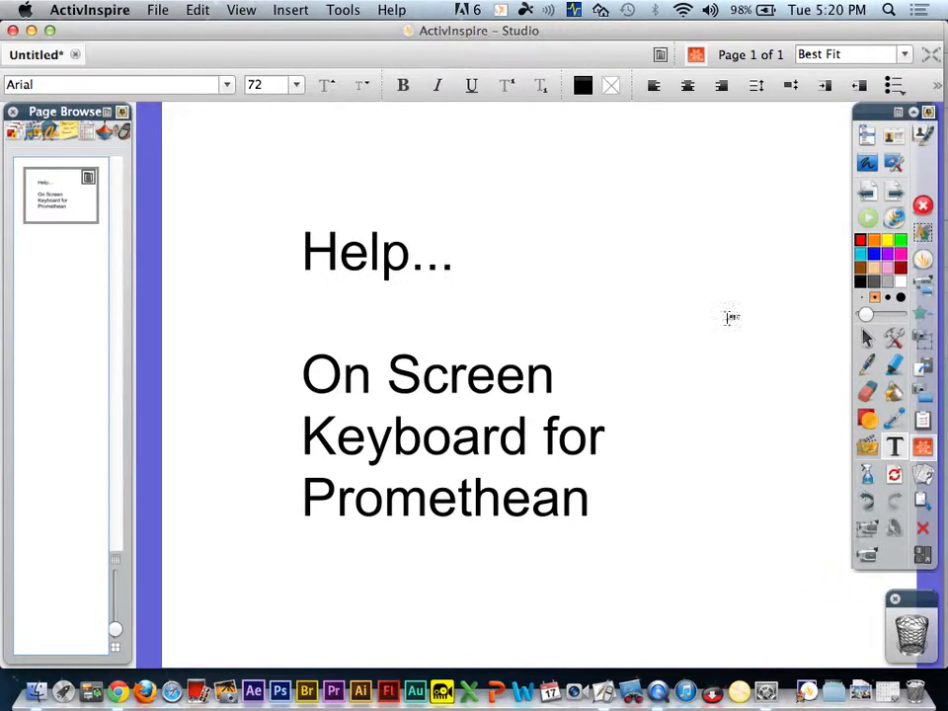
Scroll the Promethean forum thread to the verified workaround, then bring up System Preferences from the Apple menu.
{"action": "left_click", "coordinate": [344, 10]}
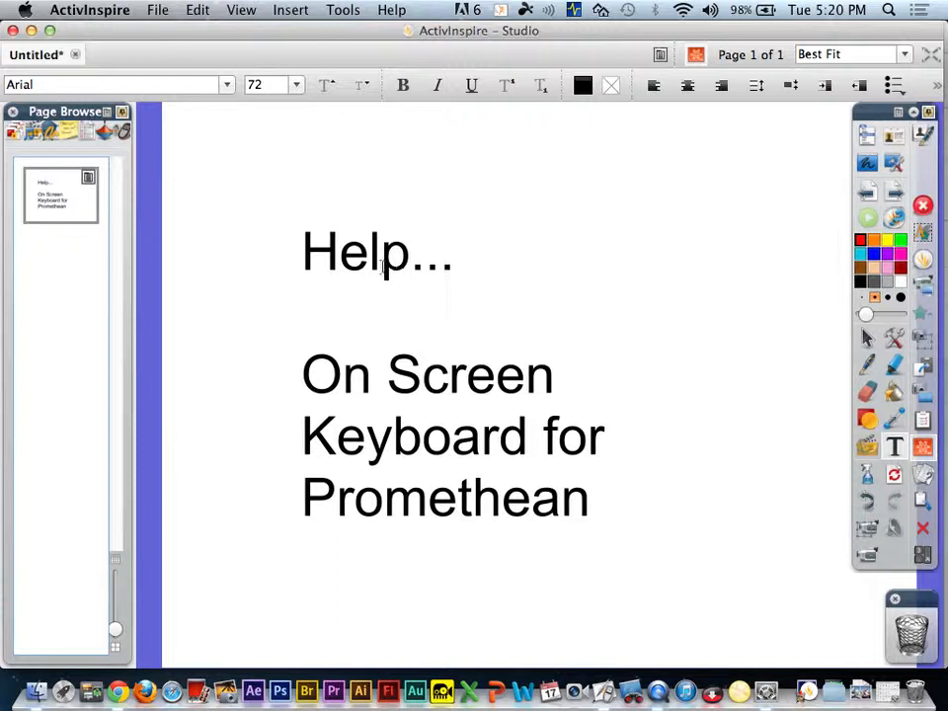
{"action": "left_click", "coordinate": [380, 253]}
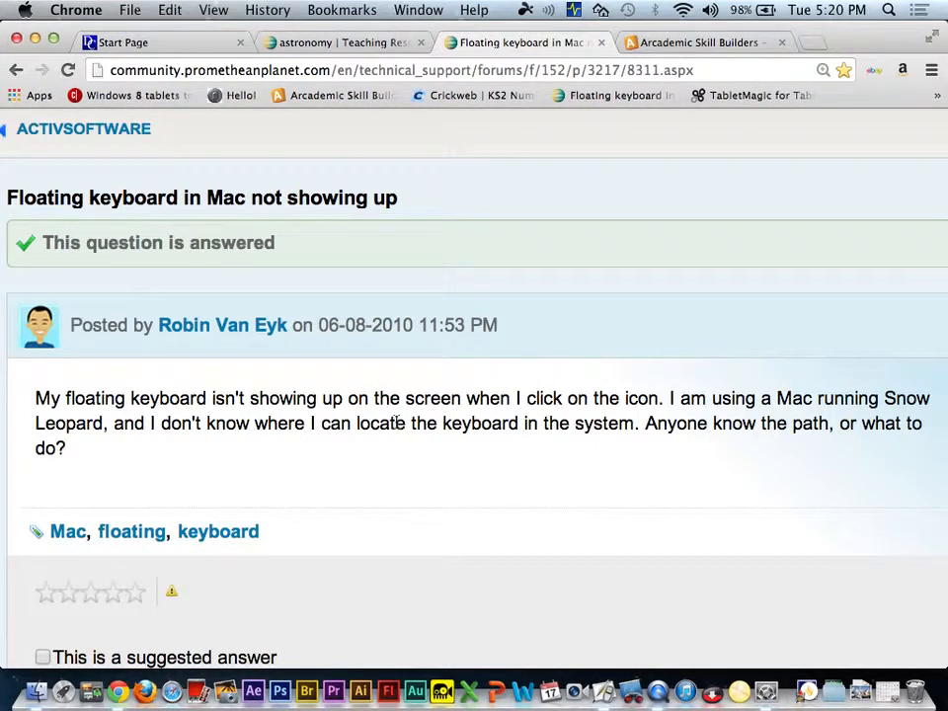
{"action": "mouse_move", "coordinate": [403, 320]}
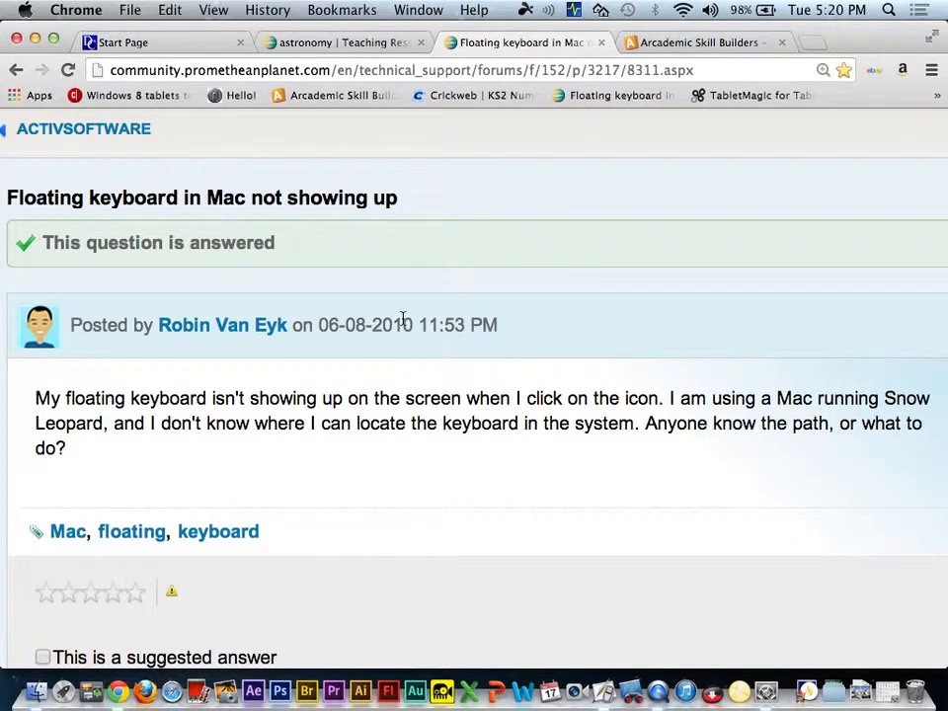
{"action": "mouse_move", "coordinate": [415, 384]}
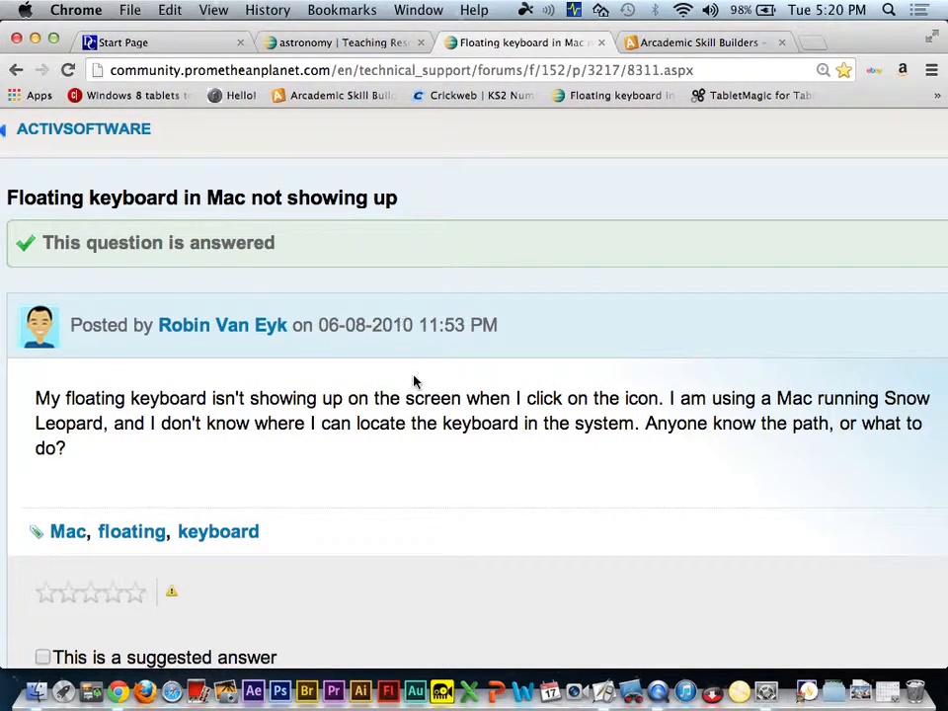
{"action": "scroll", "scroll_direction": "down", "scroll_amount": 3}
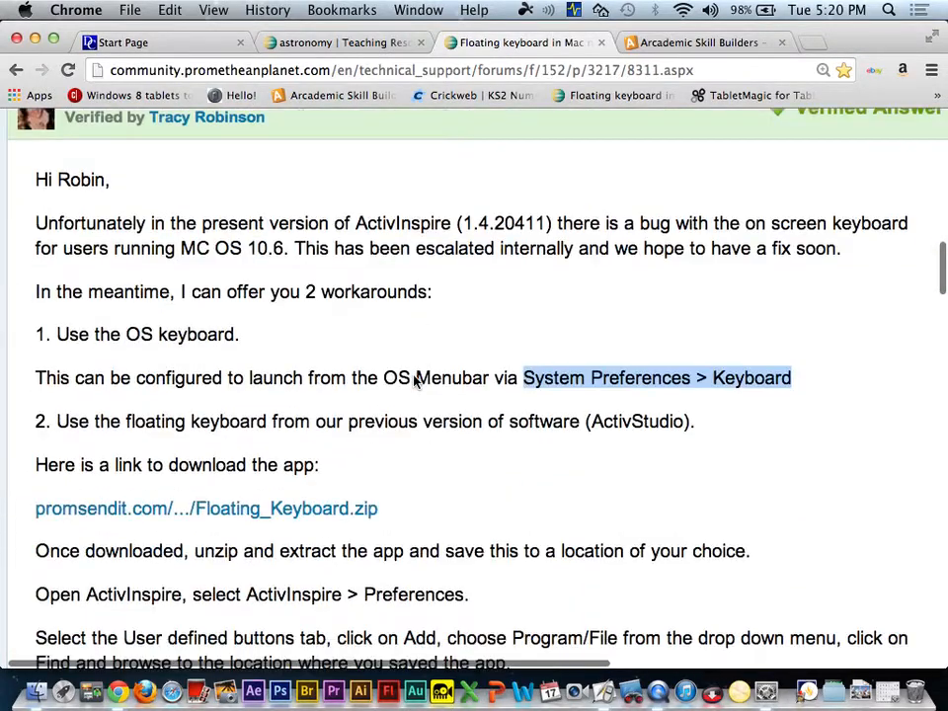
{"action": "scroll", "scroll_direction": "down", "scroll_amount": 3}
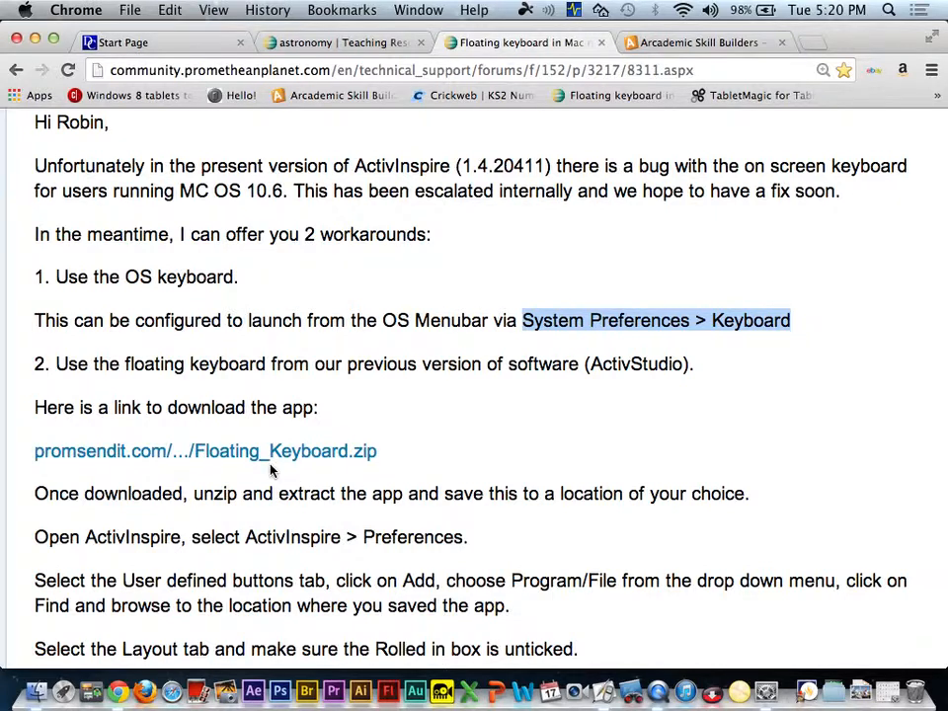
{"action": "mouse_move", "coordinate": [276, 451]}
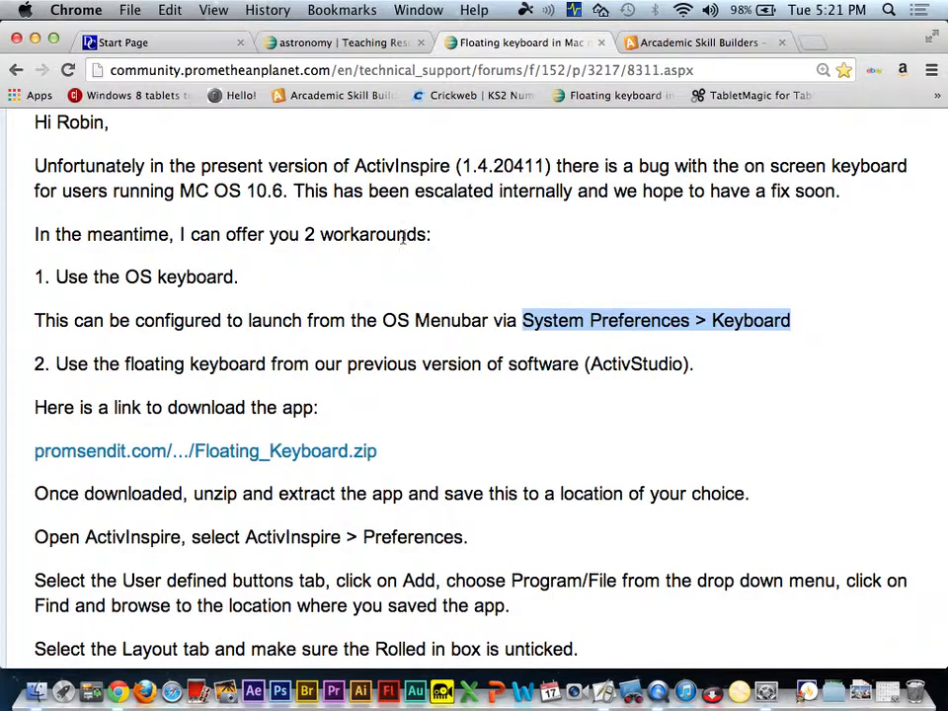
{"action": "left_click", "coordinate": [24, 10]}
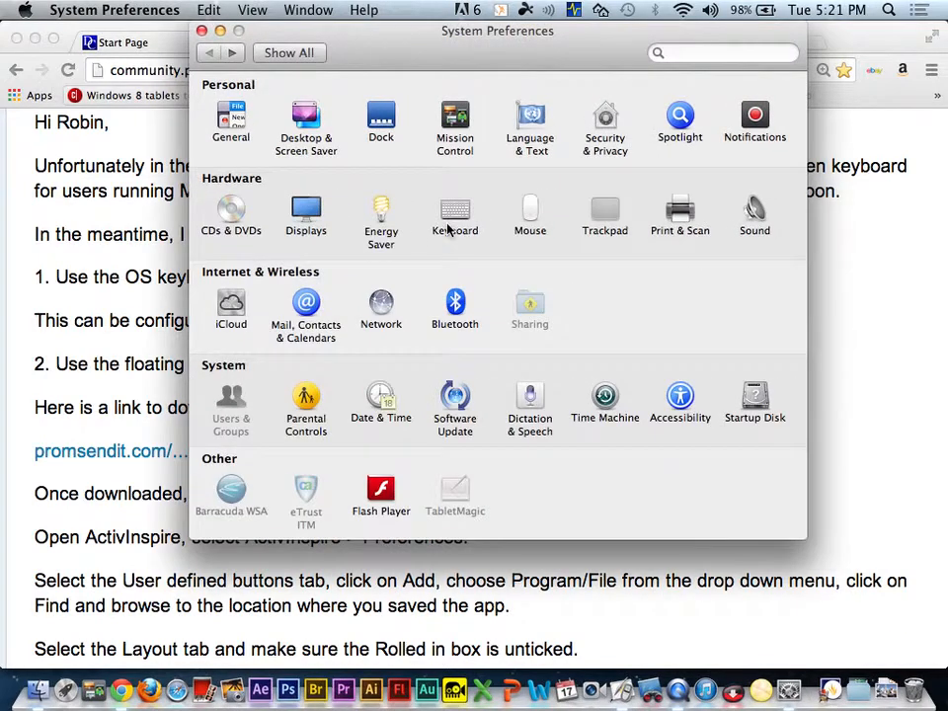
In the Keyboard pane, enable 'Show Keyboard & Character Viewers in menu bar' and reveal the new input menu.
{"action": "left_click", "coordinate": [455, 209]}
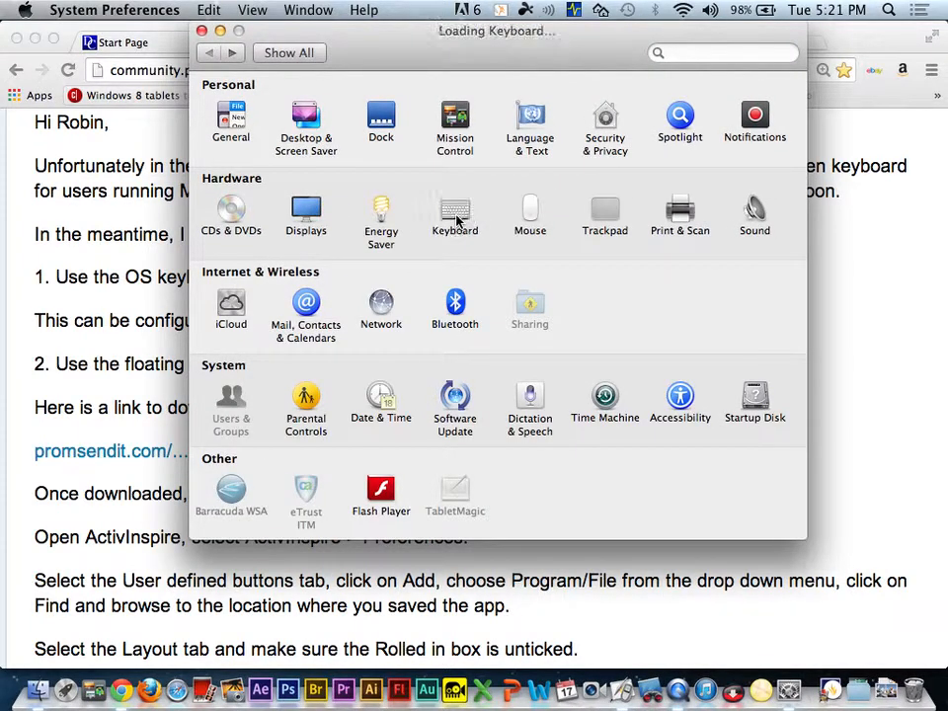
{"action": "left_click", "coordinate": [455, 214]}
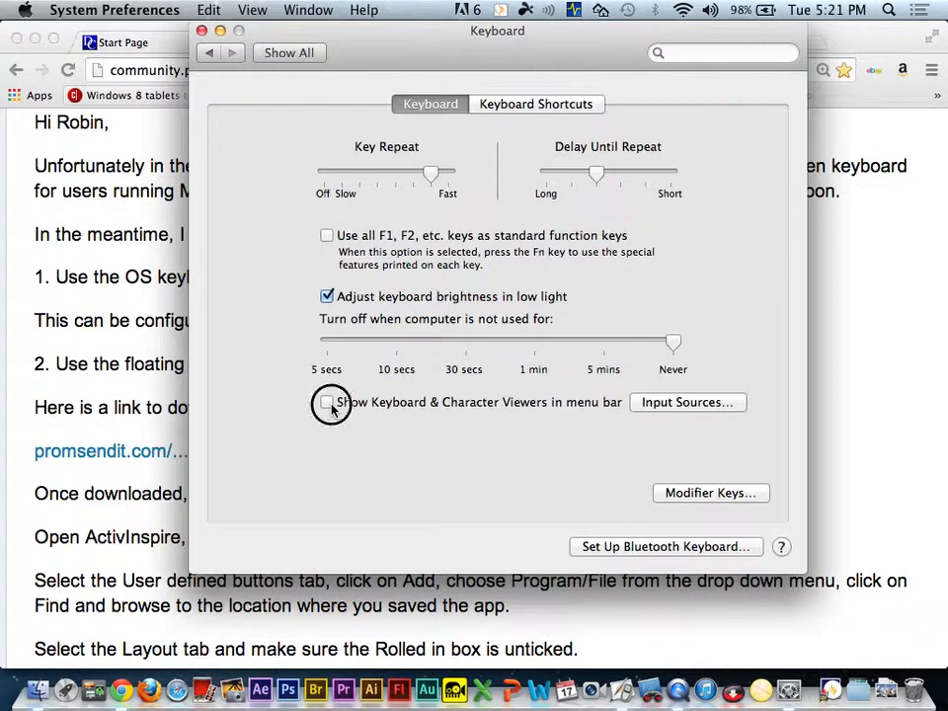
{"action": "left_click", "coordinate": [328, 403]}
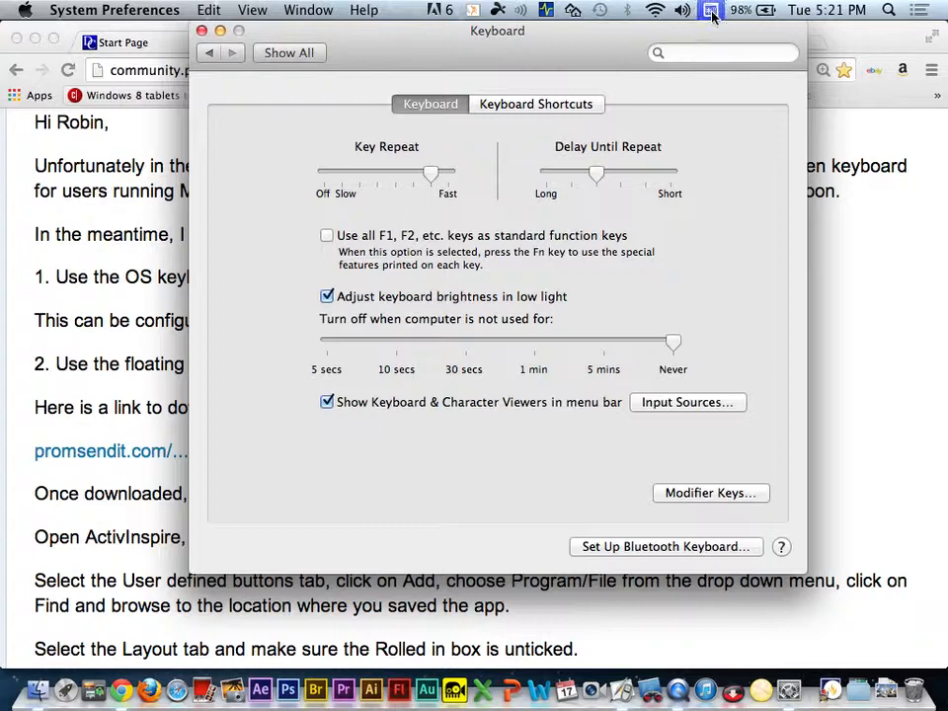
{"action": "left_click", "coordinate": [711, 10]}
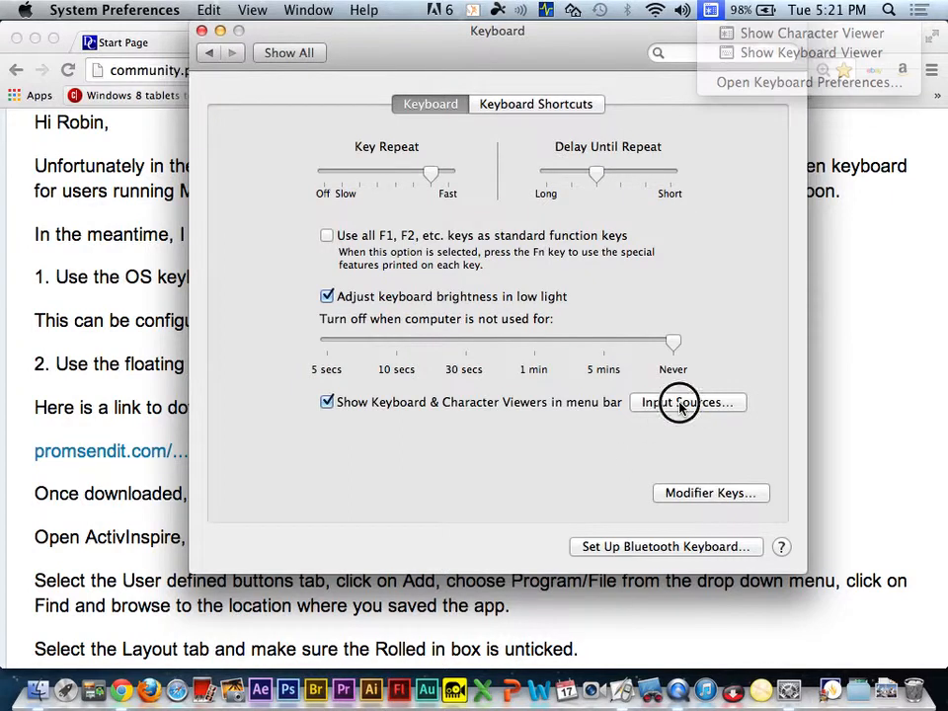
Review the Language & Text Input Sources list, scrolling through the available languages.
{"action": "left_click", "coordinate": [688, 403]}
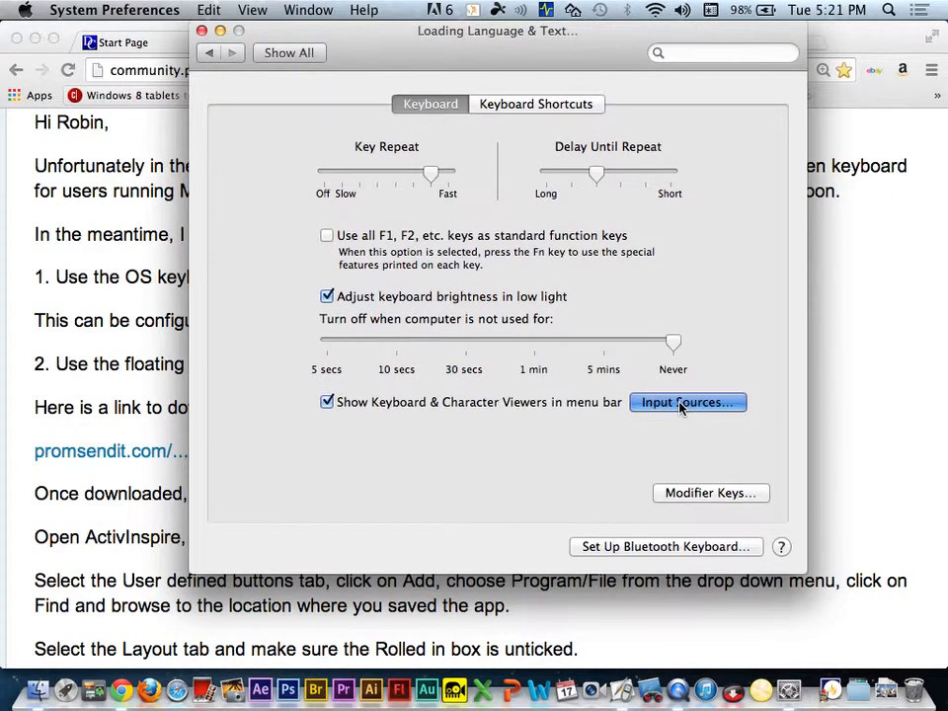
{"action": "left_click", "coordinate": [688, 403]}
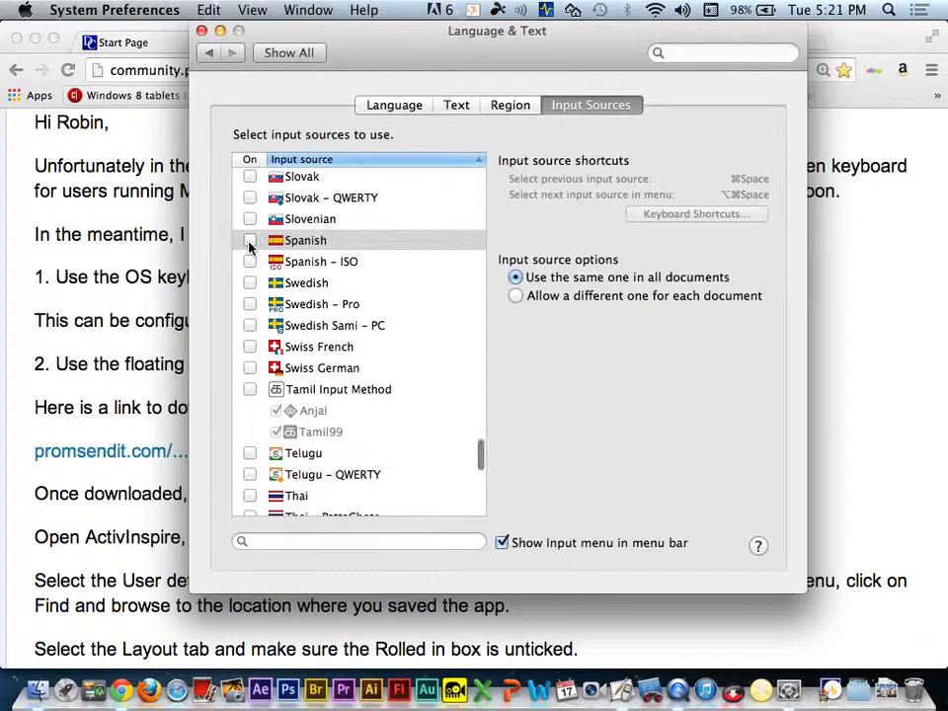
{"action": "left_click", "coordinate": [249, 241]}
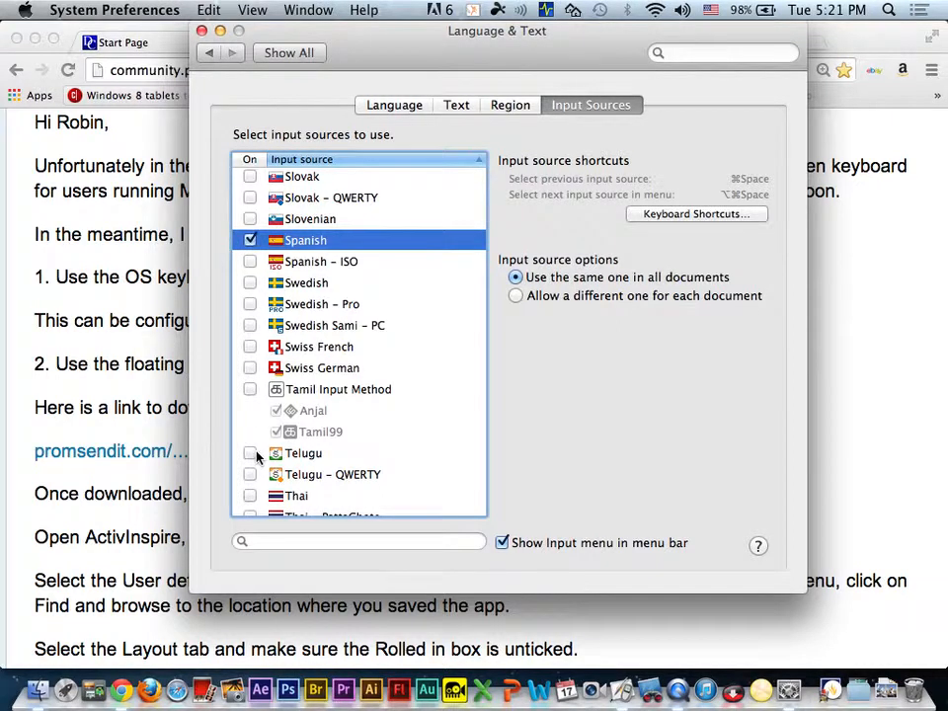
{"action": "scroll", "scroll_direction": "down", "scroll_amount": 3}
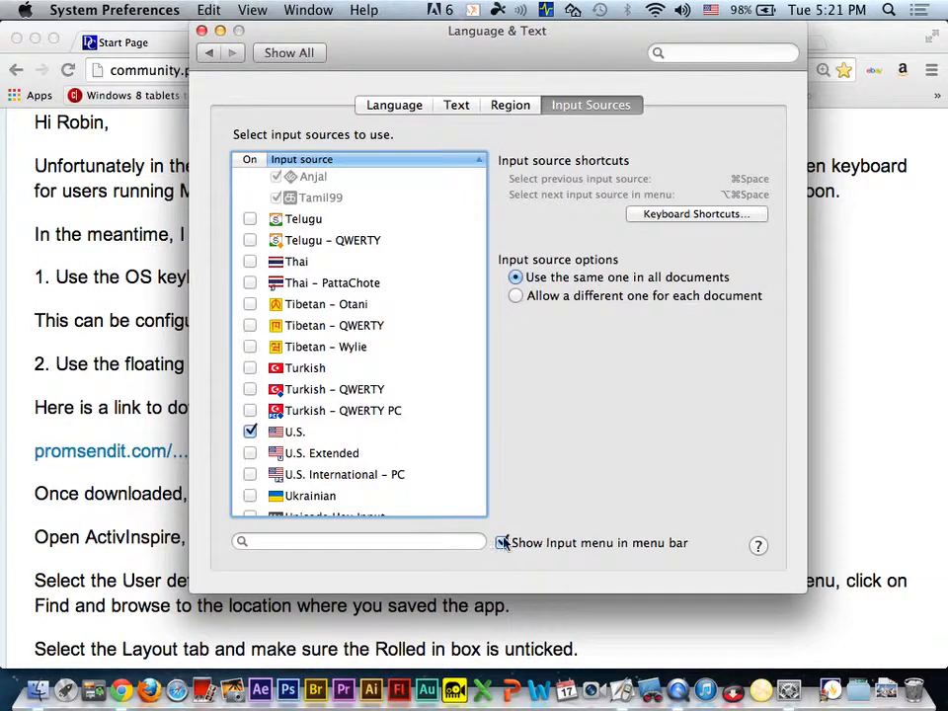
Keep 'Show Input menu in menu bar' checked, then close System Preferences to return to the forum page.
{"action": "left_click", "coordinate": [502, 542]}
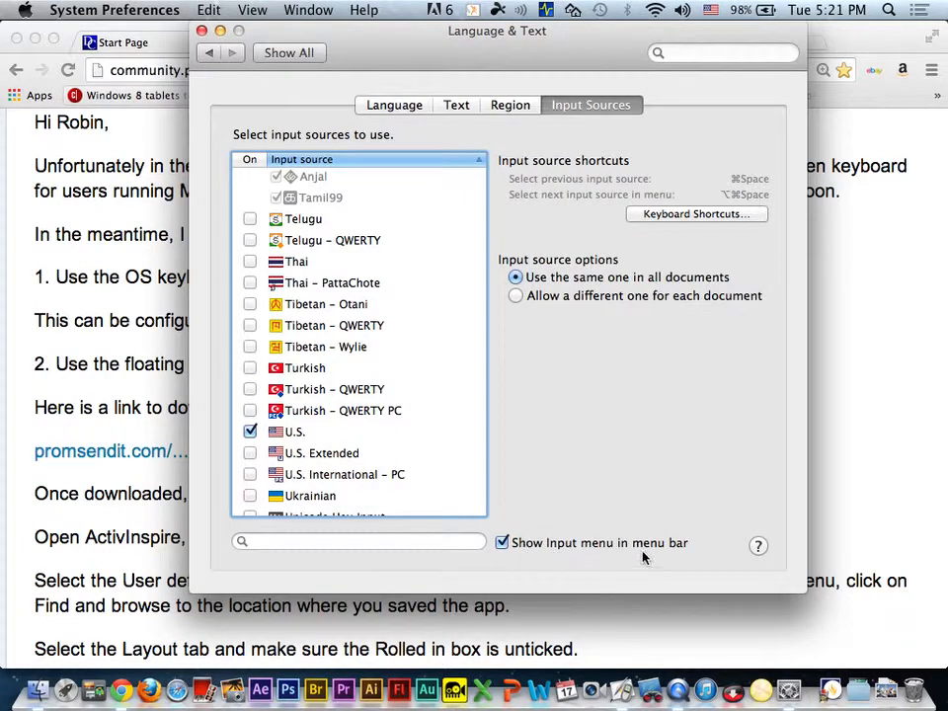
{"action": "left_click", "coordinate": [501, 543]}
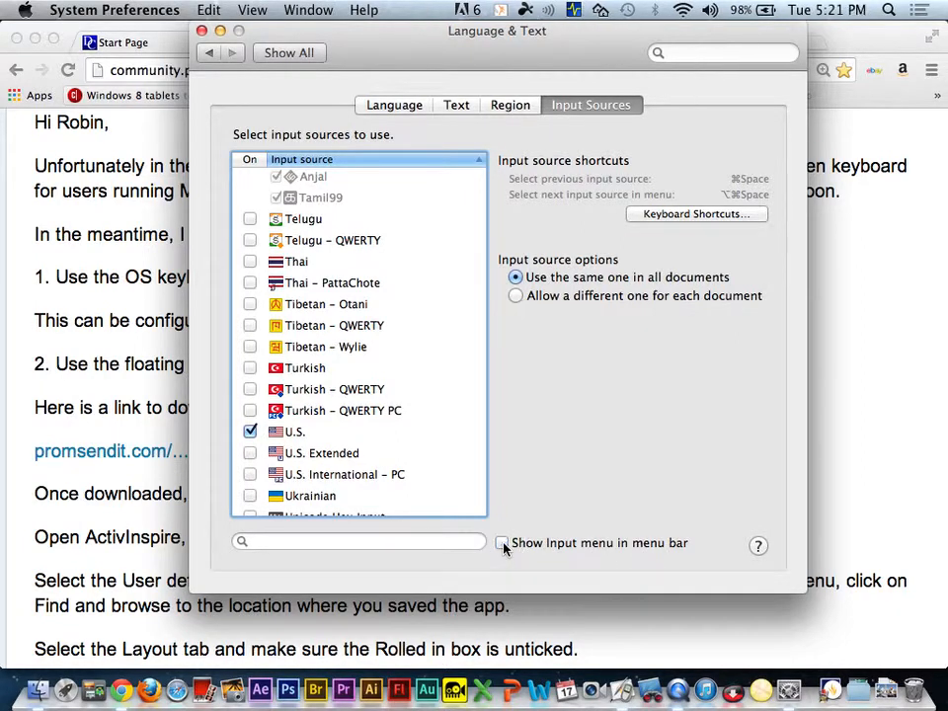
{"action": "left_click", "coordinate": [502, 541]}
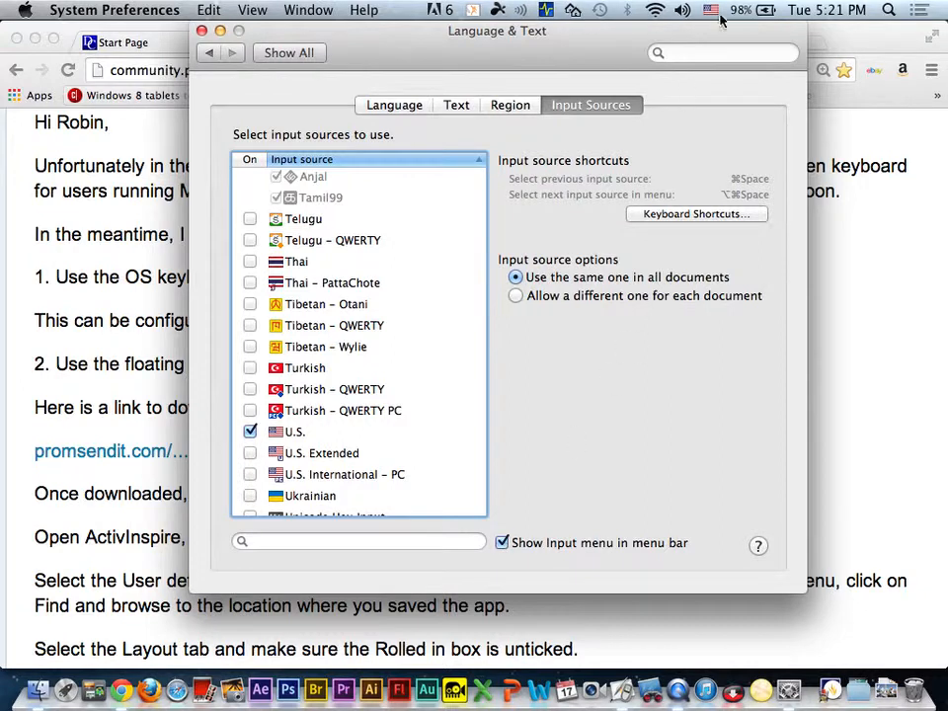
{"action": "mouse_move", "coordinate": [715, 12]}
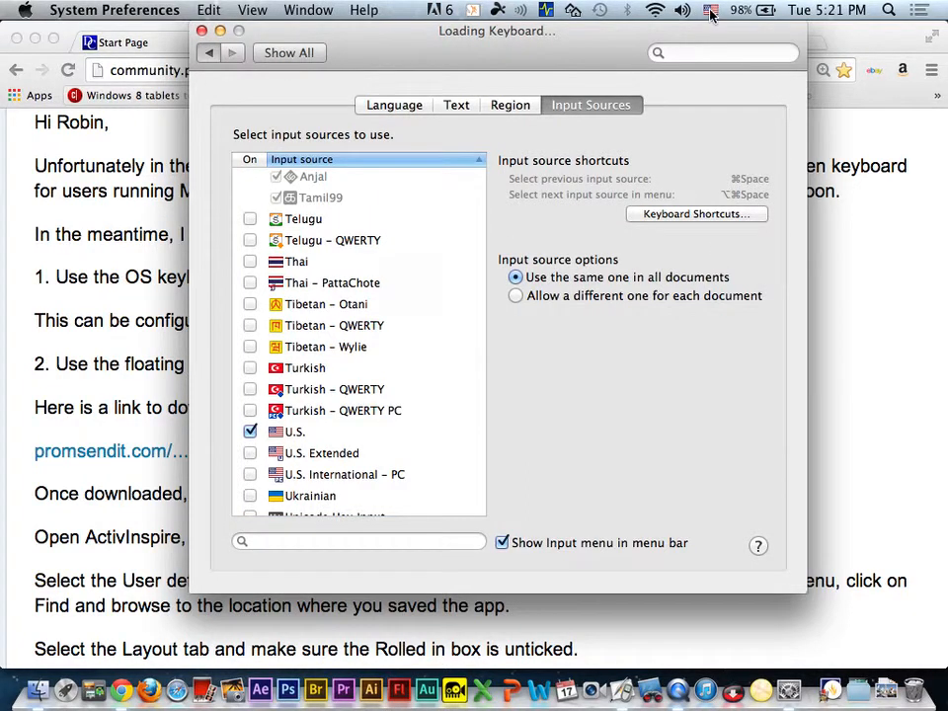
{"action": "left_click", "coordinate": [431, 103]}
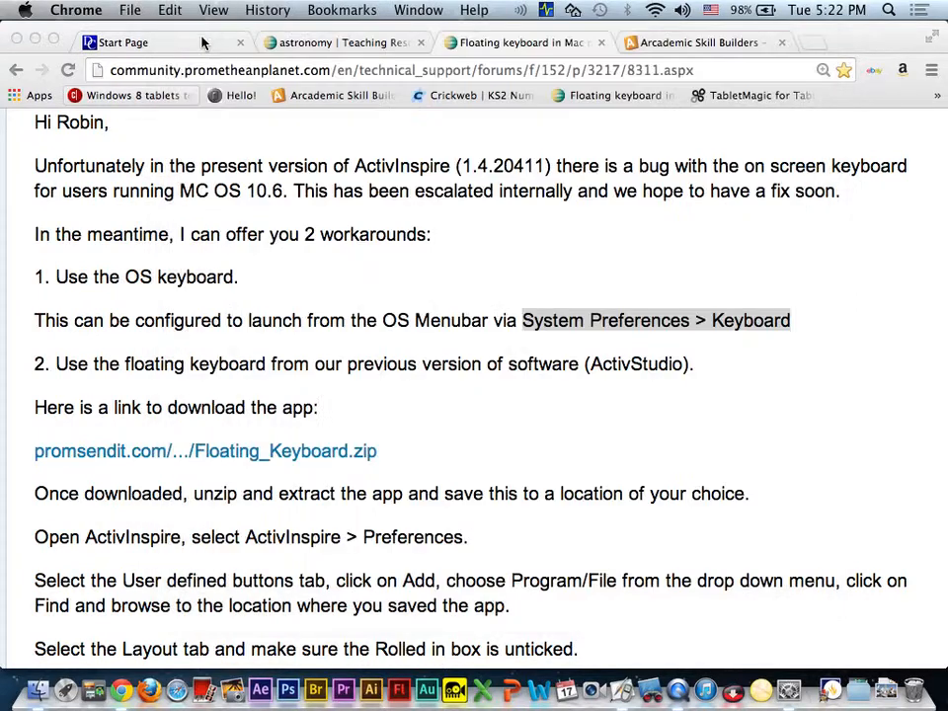
Switch to ActivInspire, edit the Help... heading with the cursor after 'Hel', and reach for the input menu.
{"action": "left_click", "coordinate": [640, 688]}
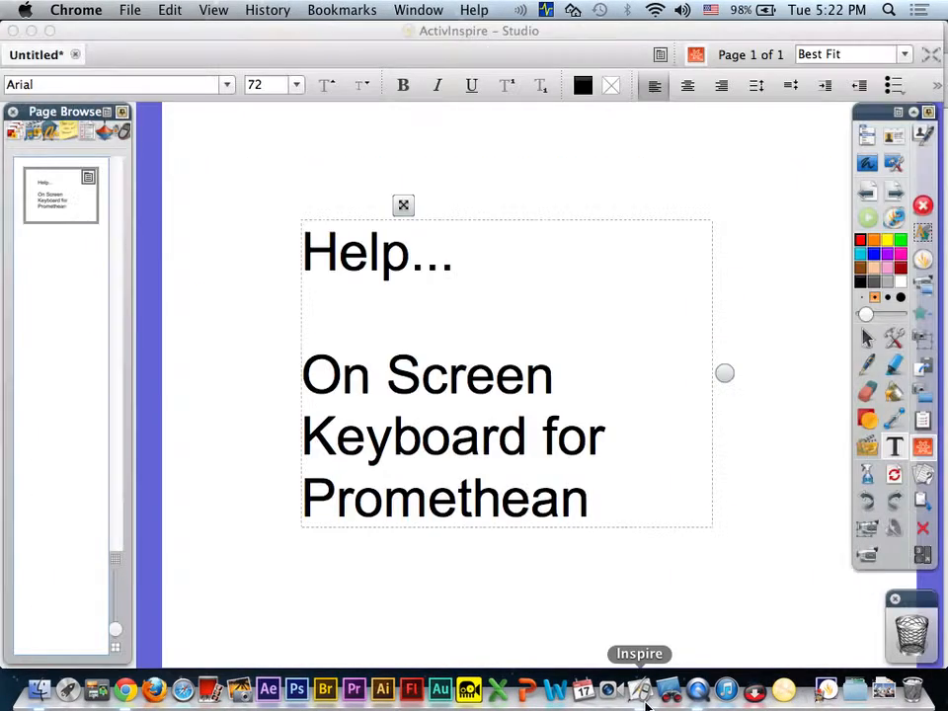
{"action": "left_click", "coordinate": [384, 253]}
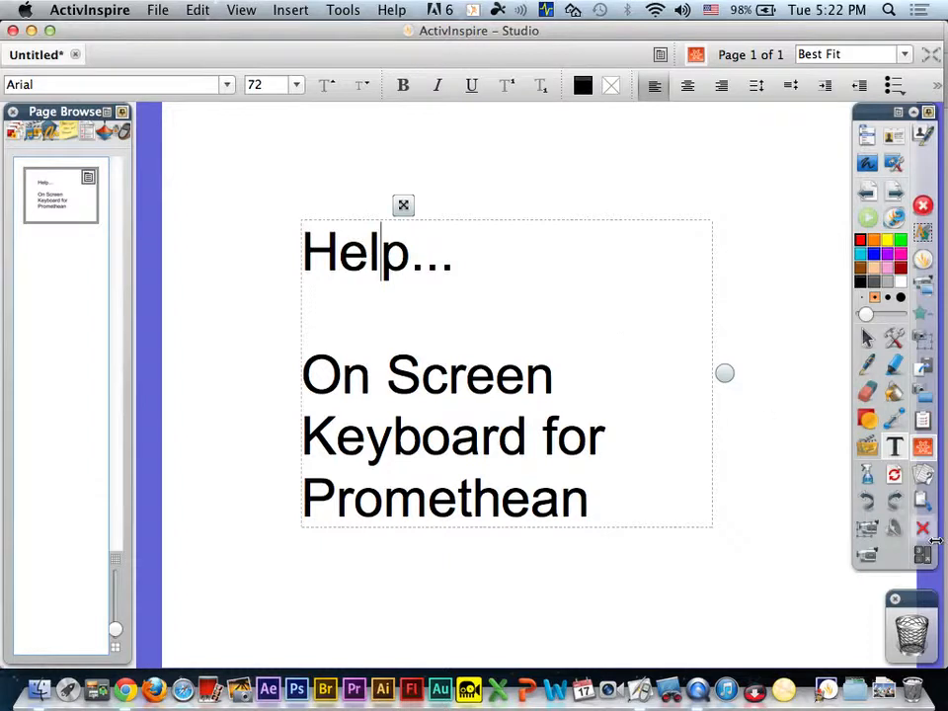
{"action": "mouse_move", "coordinate": [924, 529]}
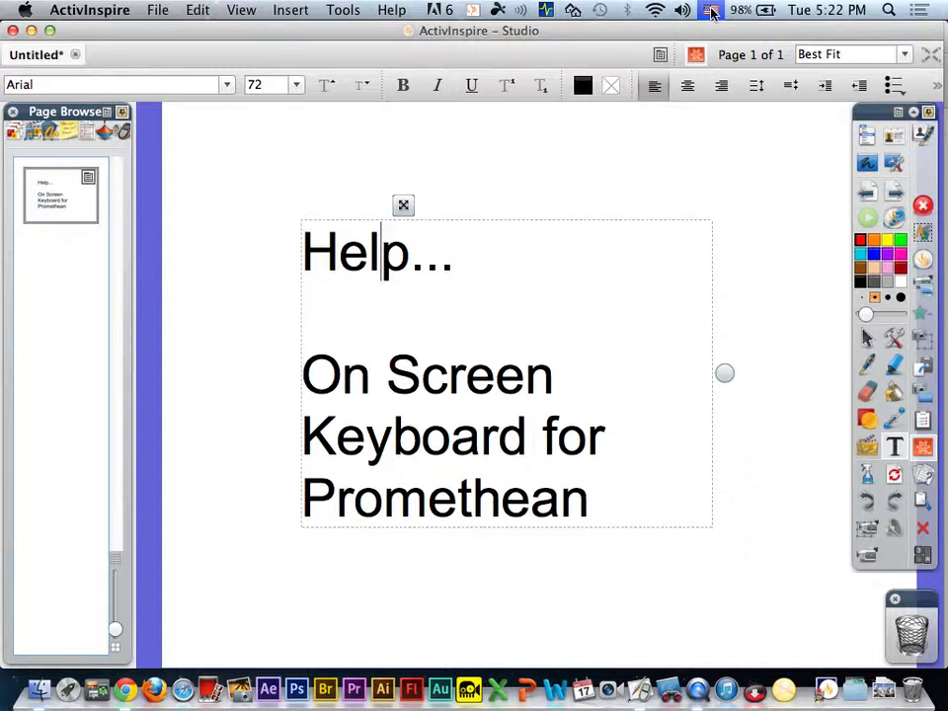
{"action": "left_click", "coordinate": [712, 10]}
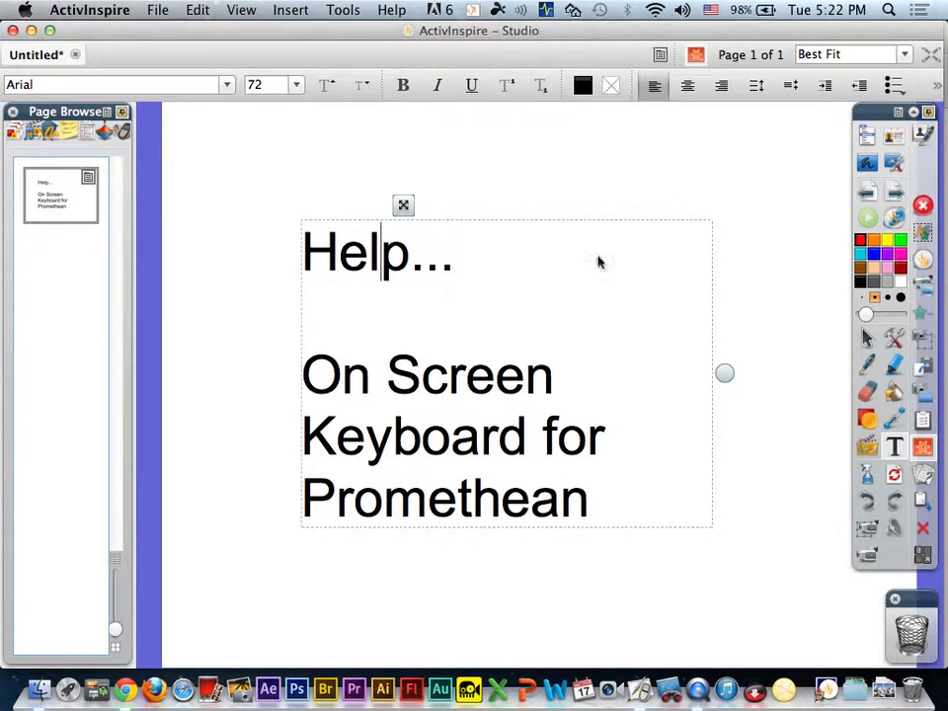
{"action": "mouse_move", "coordinate": [368, 354]}
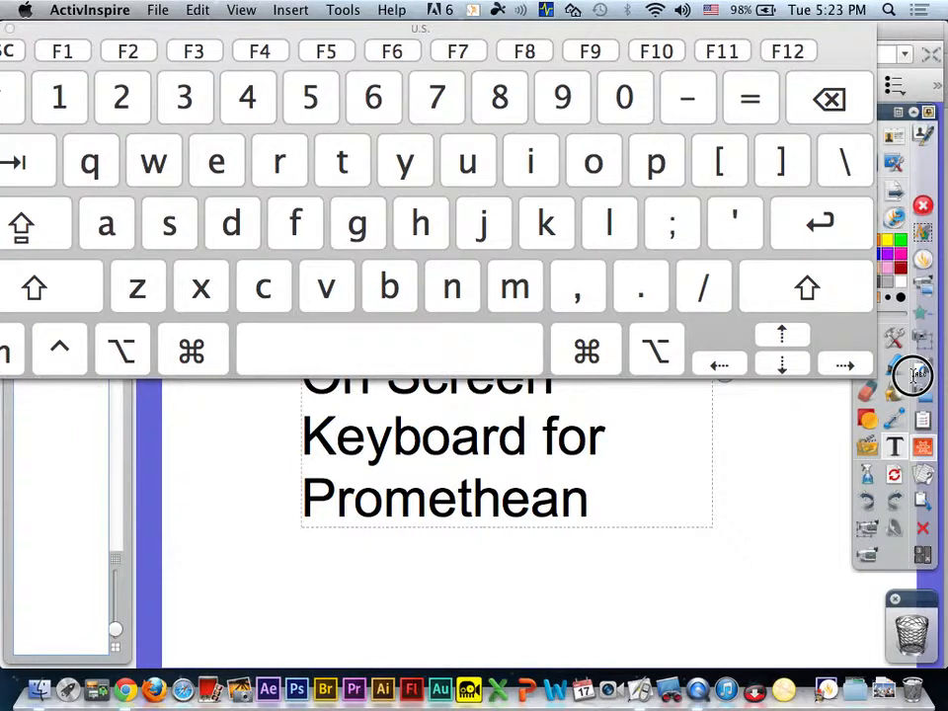
{"action": "mouse_move", "coordinate": [911, 391]}
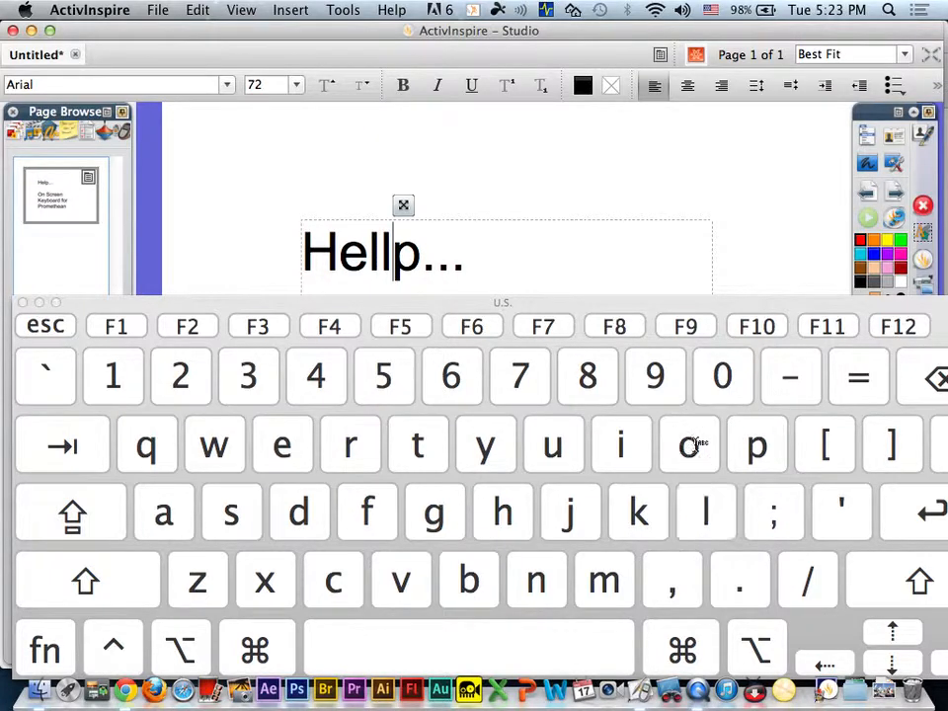
Insert 'o' via Keyboard Viewer so the heading reads Hellop..., then shrink the viewer.
{"action": "left_click", "coordinate": [687, 446]}
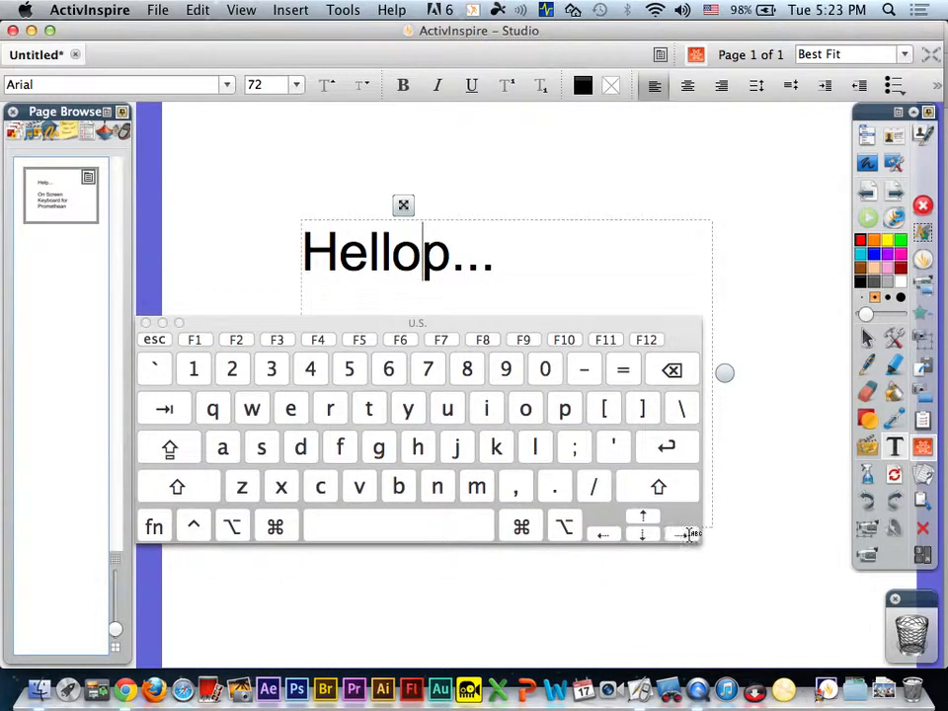
{"action": "left_click", "coordinate": [672, 369]}
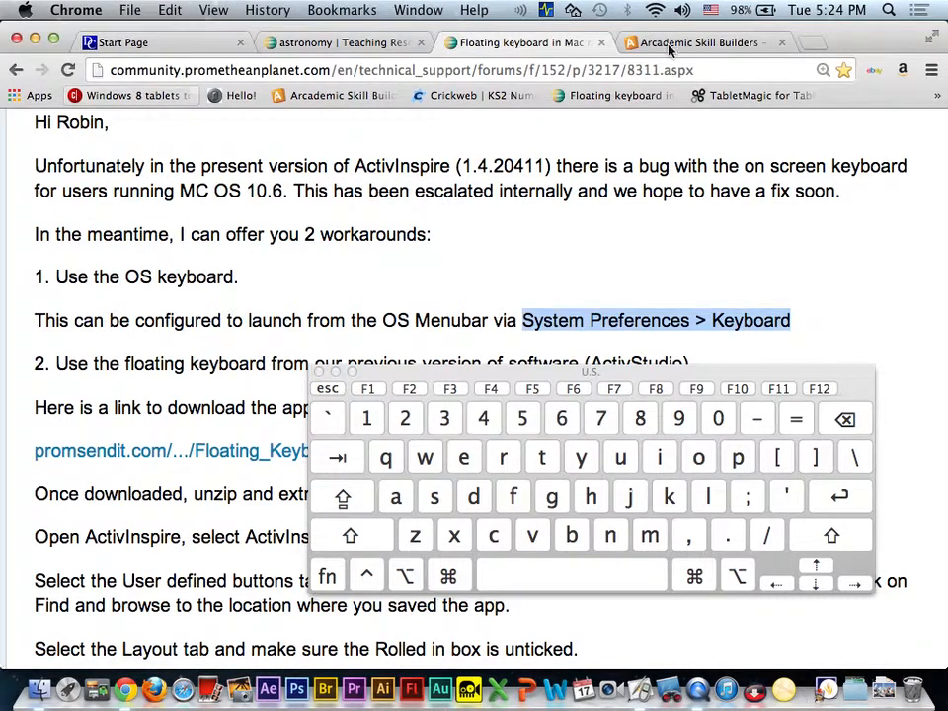
Switch Chrome to the Arcademic Skill Builders Alien Addition tab.
{"action": "left_click", "coordinate": [695, 43]}
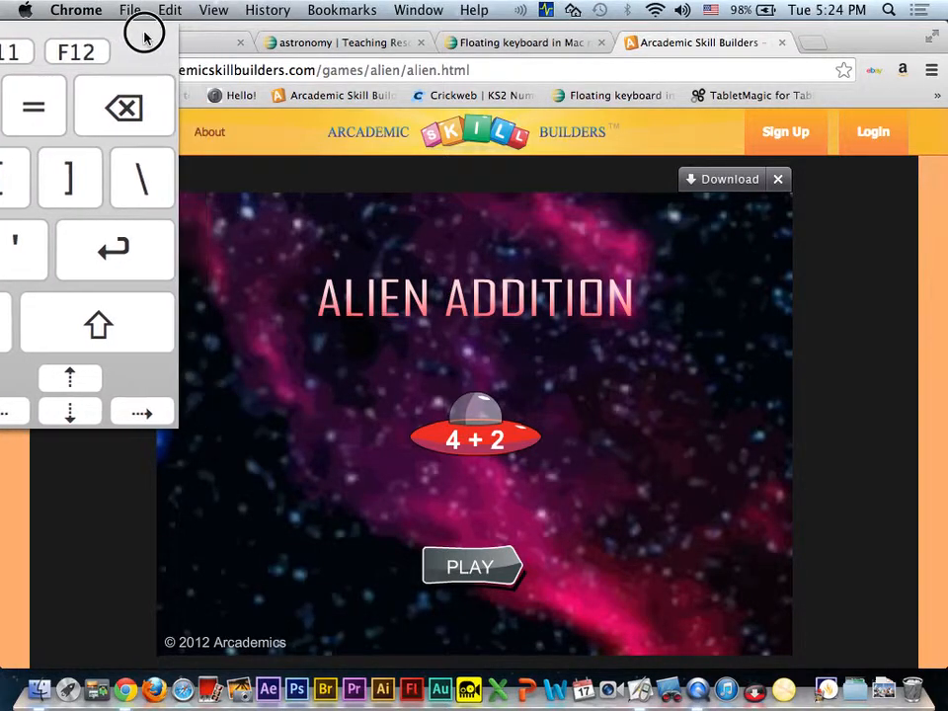
{"action": "mouse_move", "coordinate": [136, 76]}
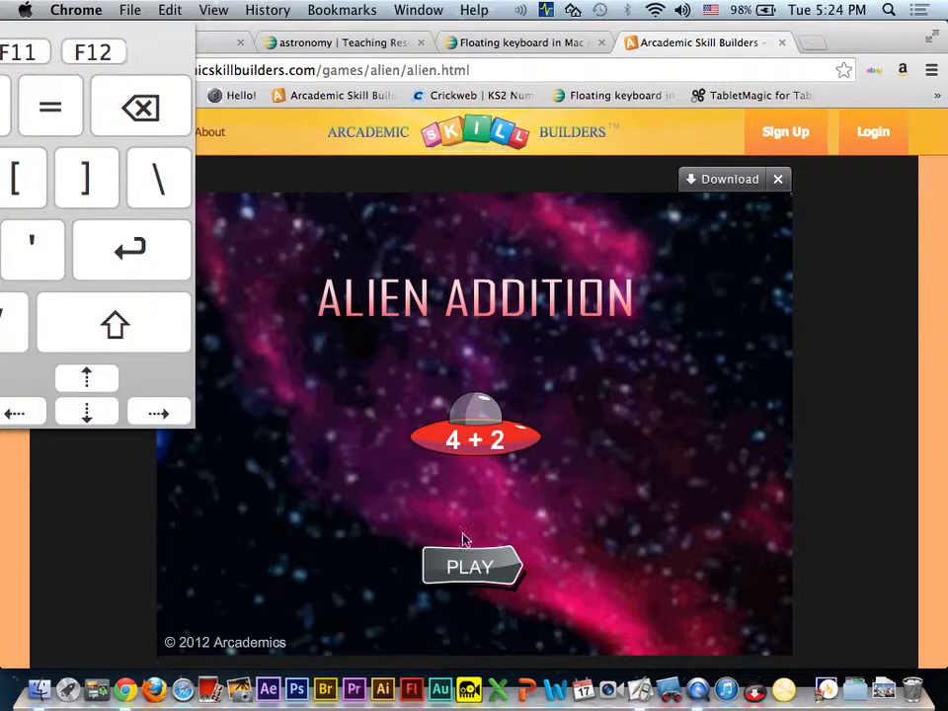
Set Alien Addition to a 1–5 range at slow speed, entering 5 with Keyboard Viewer, and start the game.
{"action": "left_click", "coordinate": [470, 565]}
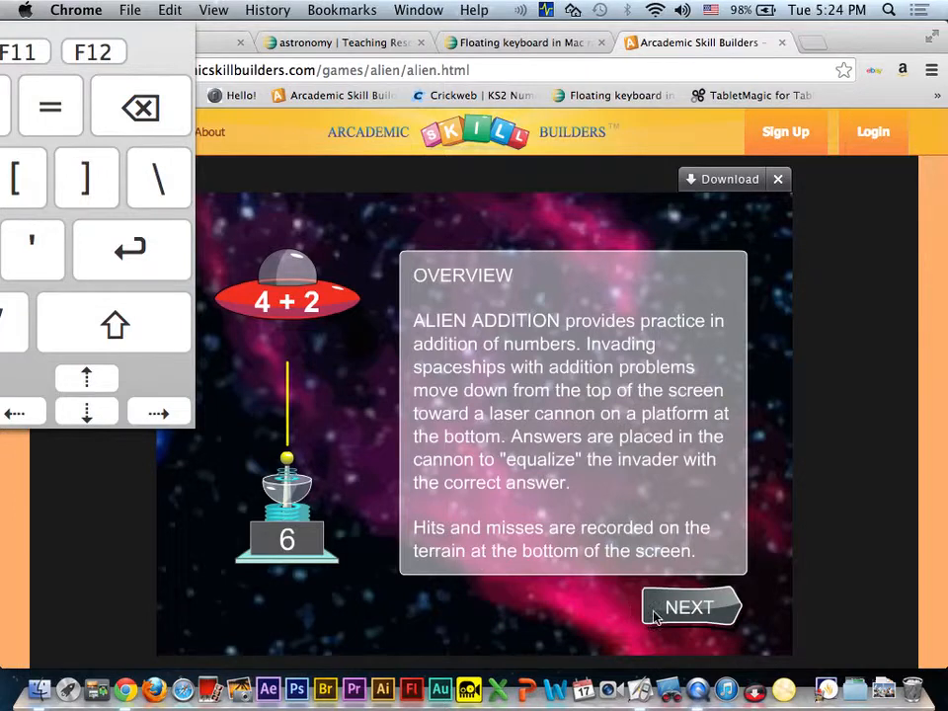
{"action": "left_click", "coordinate": [691, 606]}
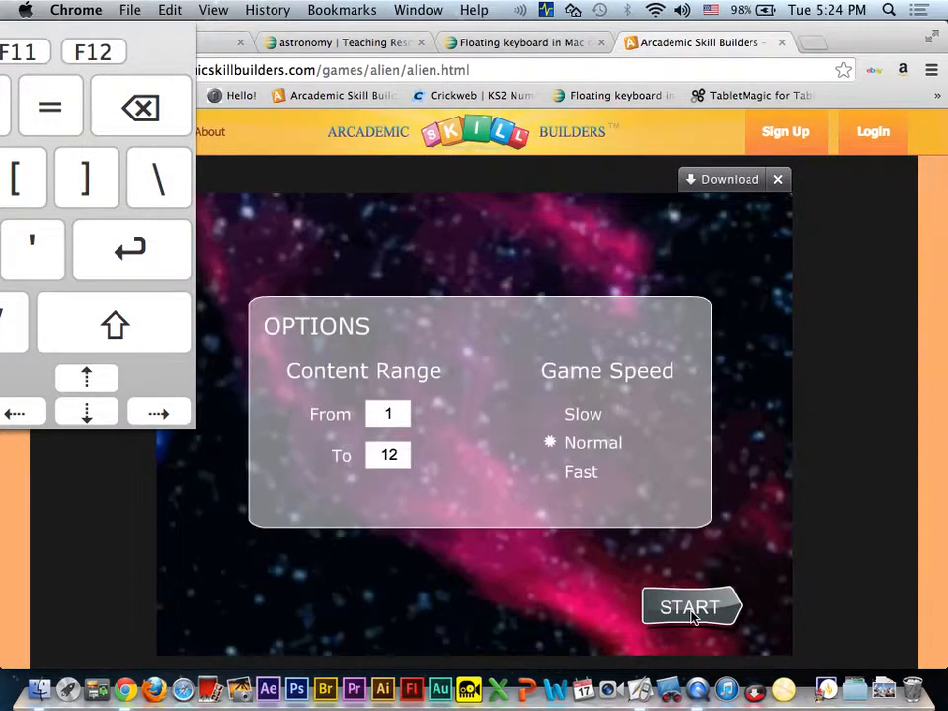
{"action": "mouse_move", "coordinate": [629, 551]}
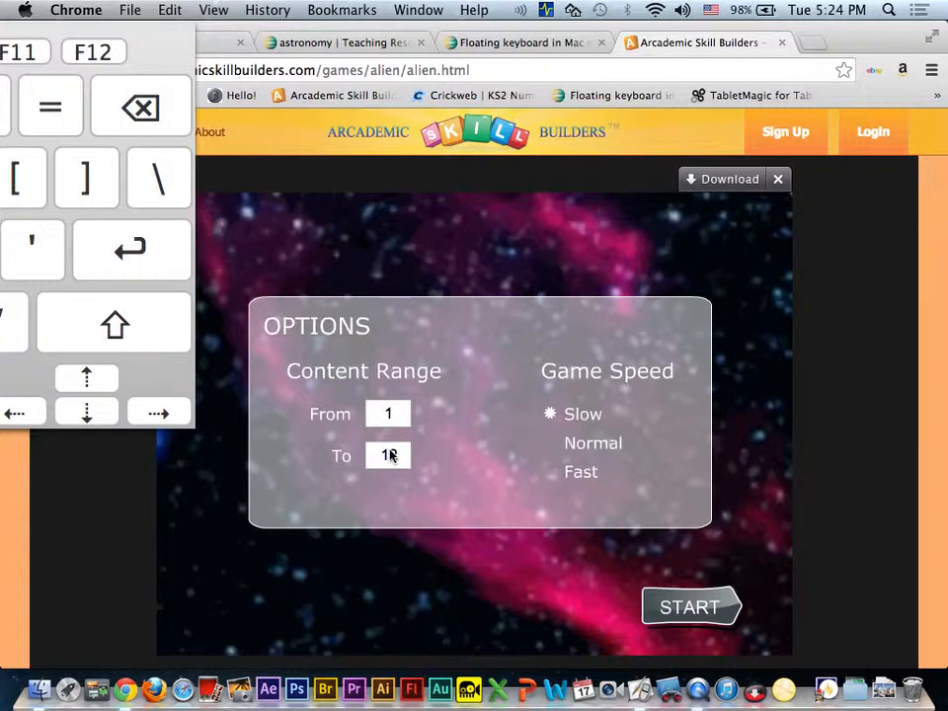
{"action": "key", "text": "Backspace"}
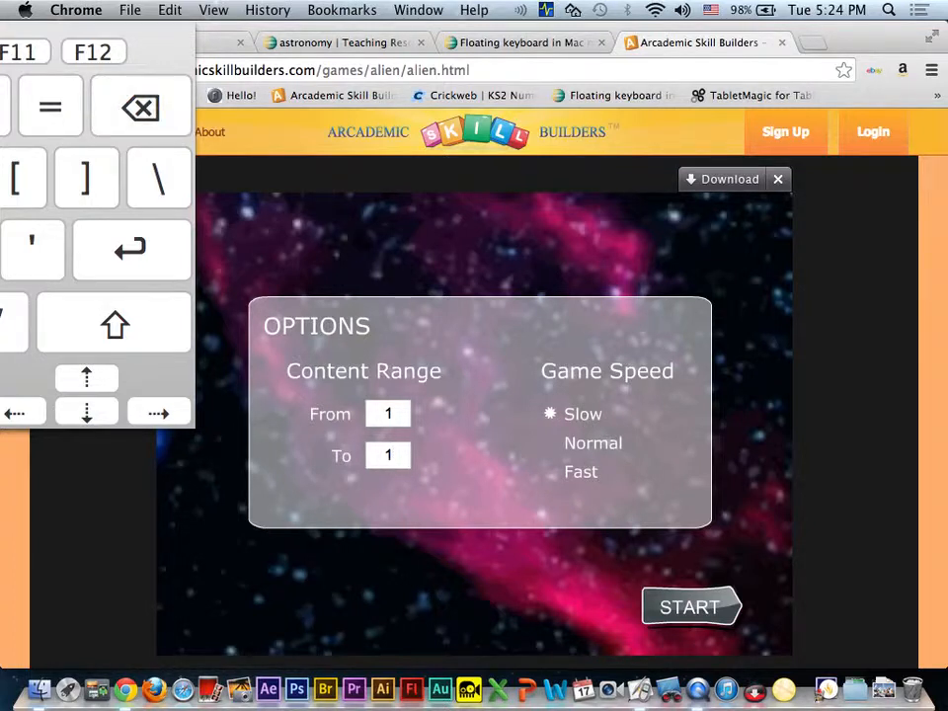
{"action": "type", "text": "5"}
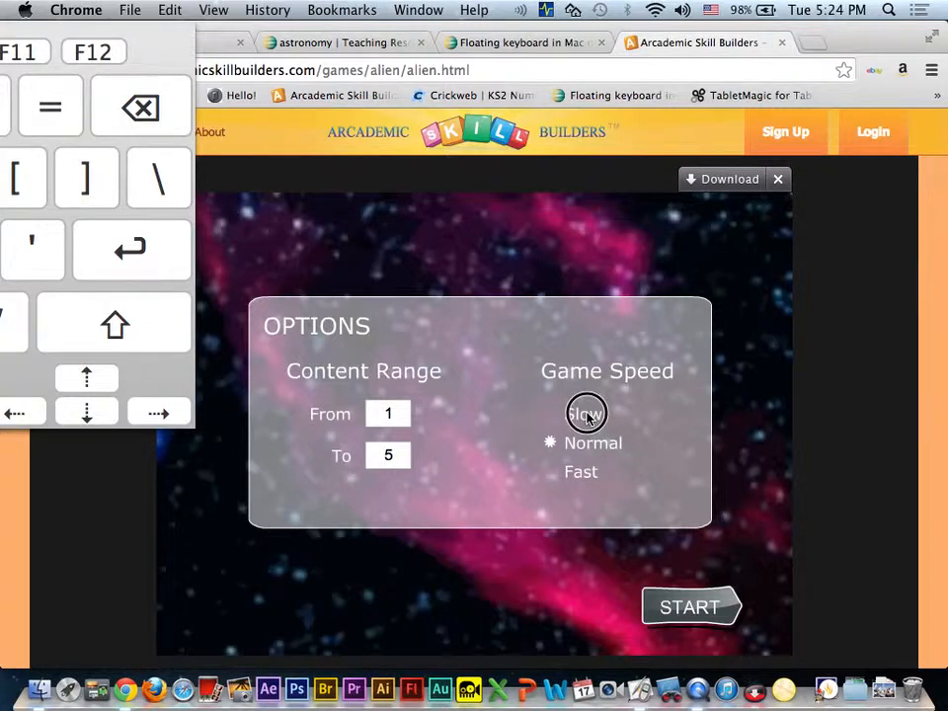
{"action": "left_click", "coordinate": [689, 607]}
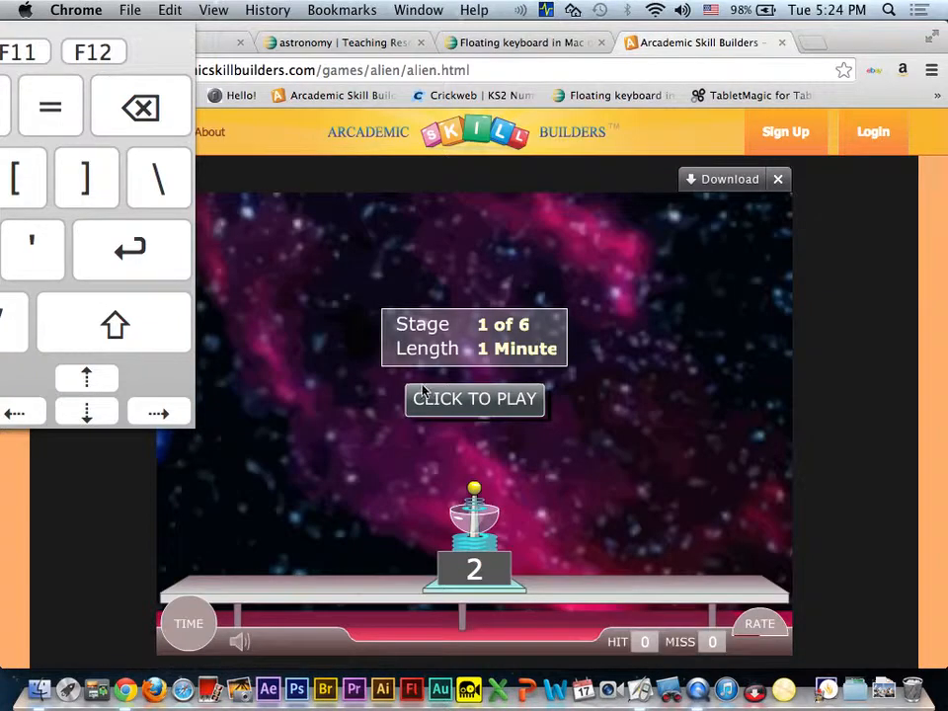
Begin stage 1 of Alien Addition before returning to ActivInspire to correct the heading.
{"action": "left_click", "coordinate": [474, 399]}
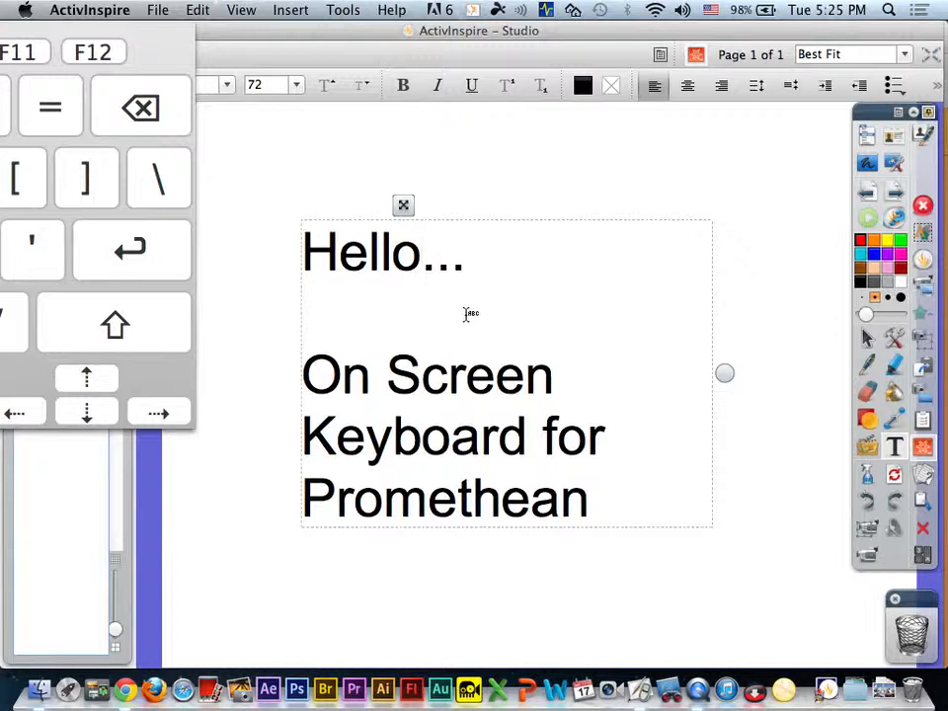
{"action": "mouse_move", "coordinate": [202, 620]}
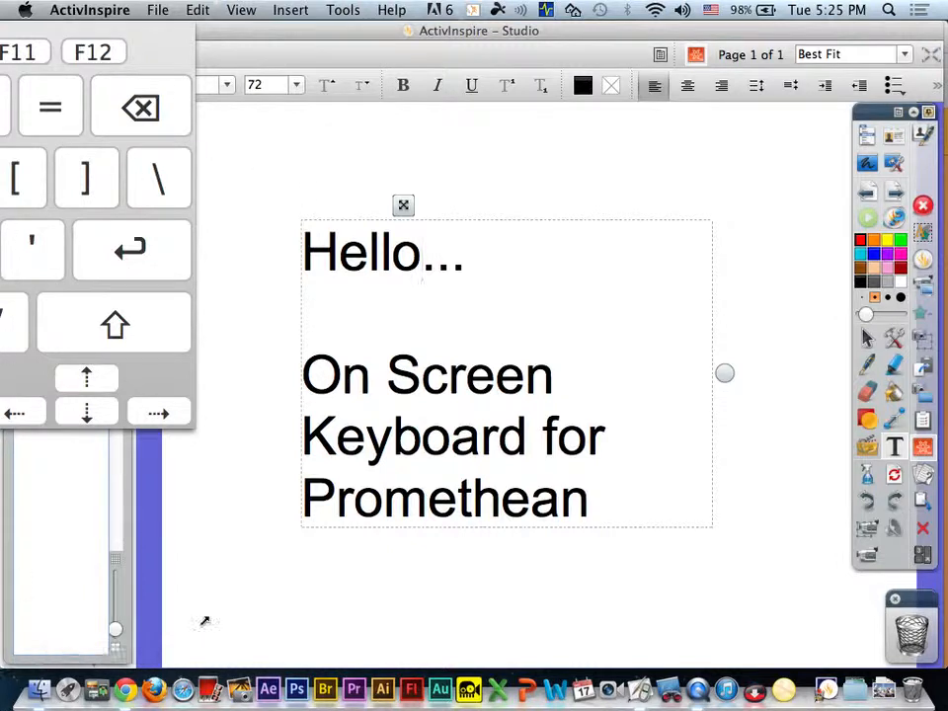